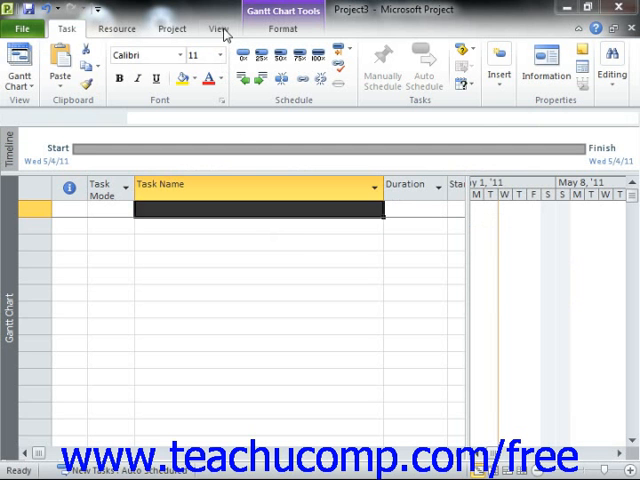
Step: Bring up the Record Macro dialog from the View tab's Macros drop-down
left_click(210, 28)
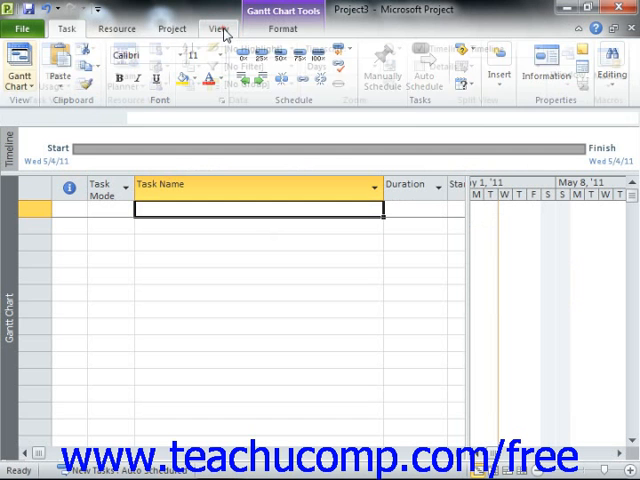
left_click(214, 28)
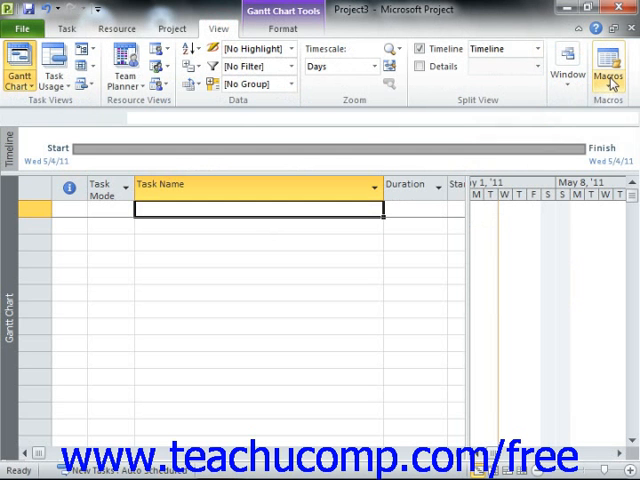
mouse_move(616, 68)
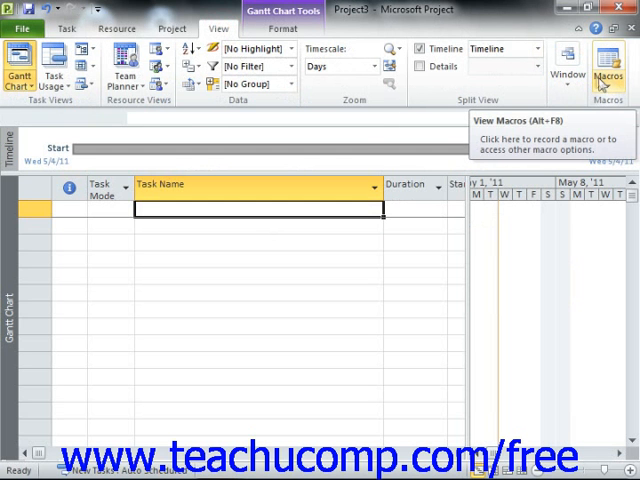
left_click(612, 60)
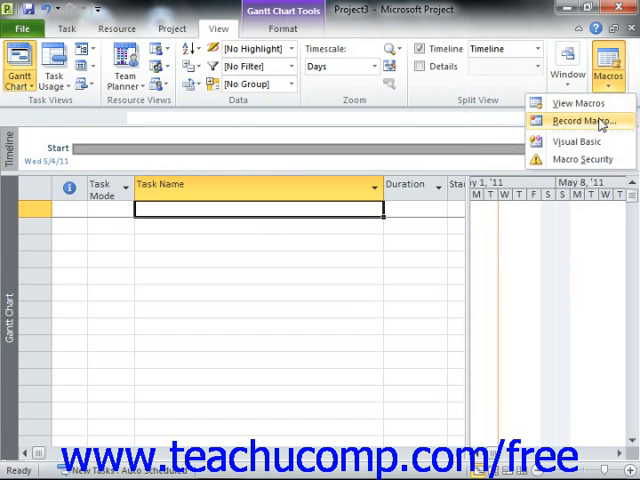
mouse_move(576, 122)
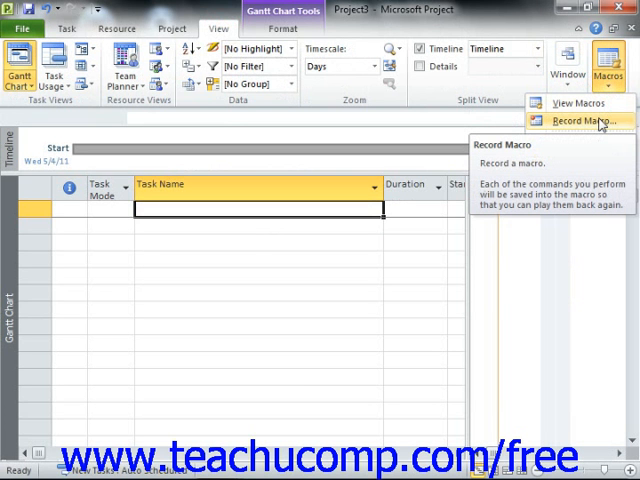
left_click(570, 120)
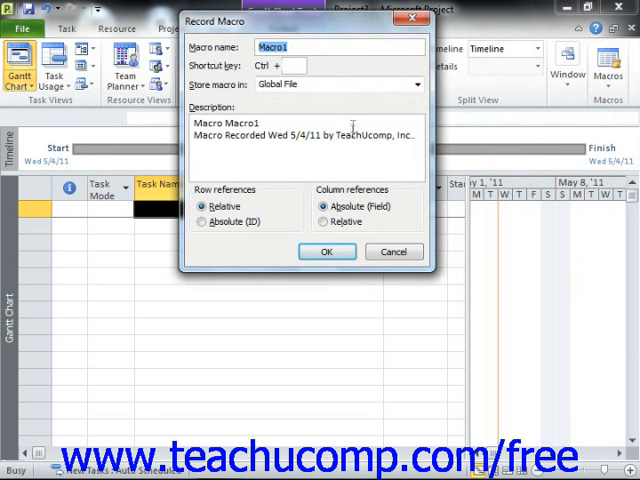
mouse_move(320, 110)
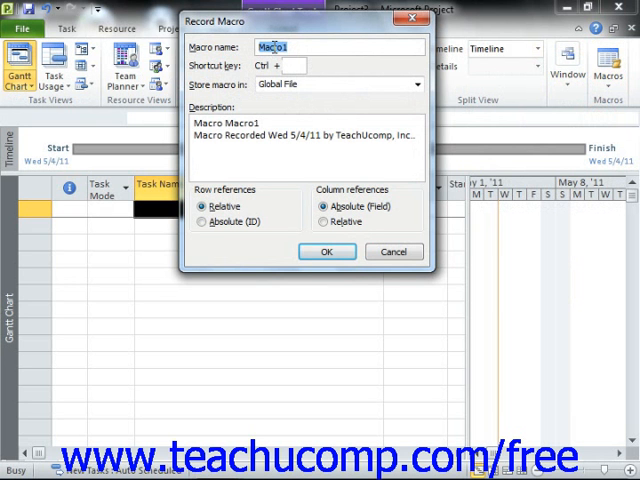
Step: Name the macro QuestionPhase with shortcut Ctrl+q and begin recording
type("QuestionPhase")
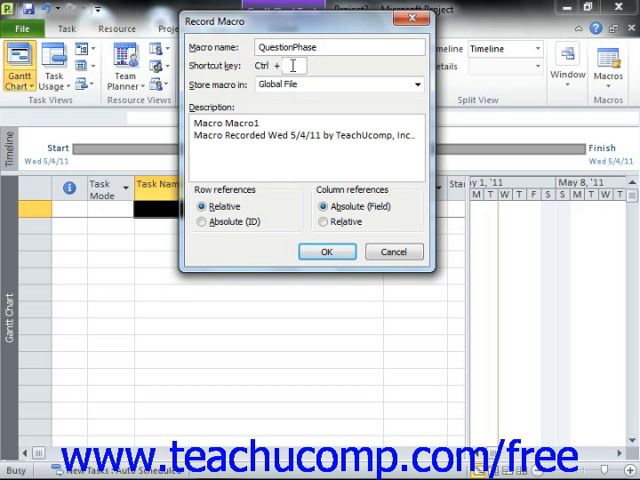
type("q")
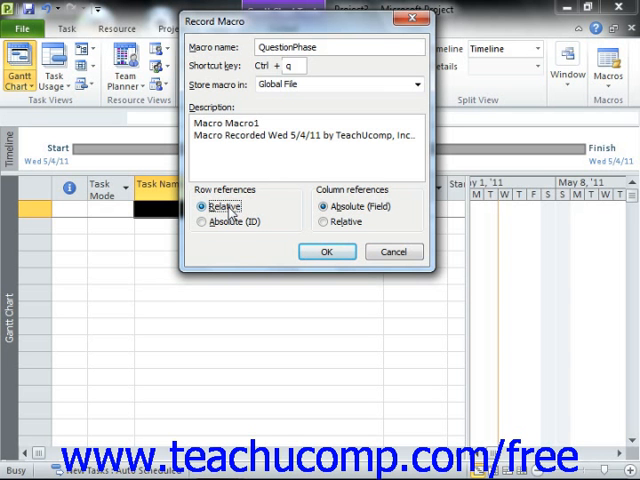
mouse_move(288, 192)
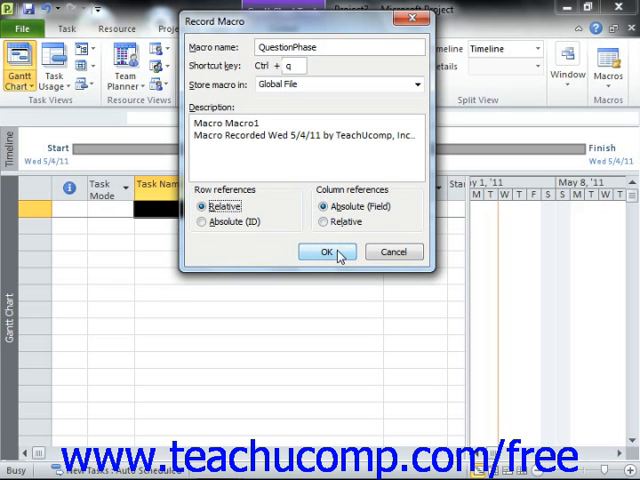
left_click(324, 252)
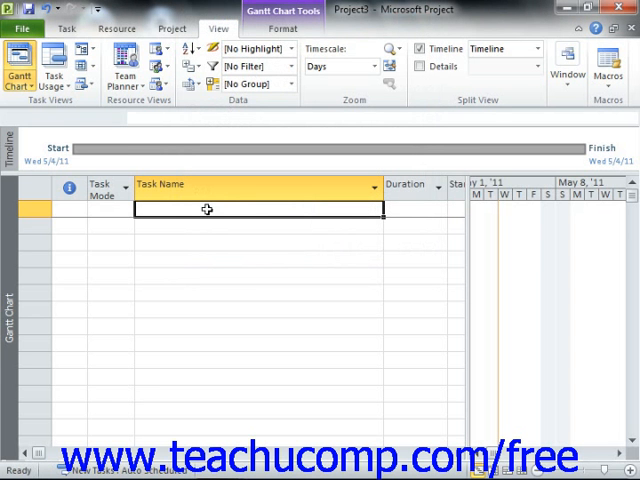
Step: Enter tasks Questions Phase, Review material, Create review and feedback, and Create exam
type("Questions P")
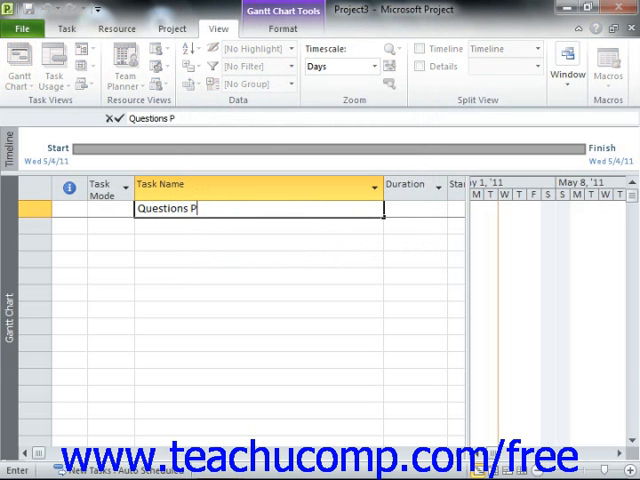
type("ha")
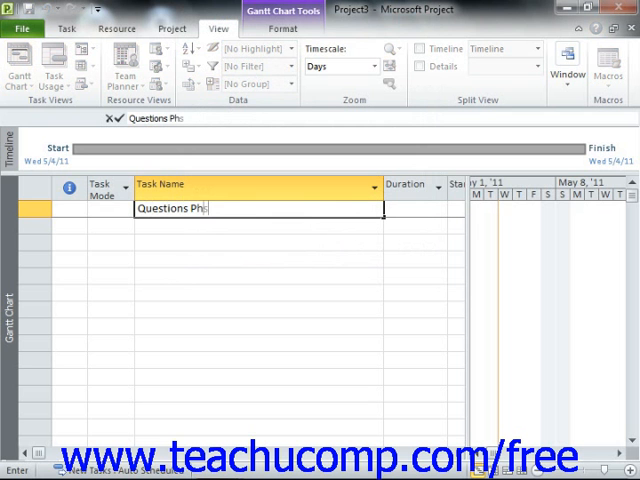
type("se")
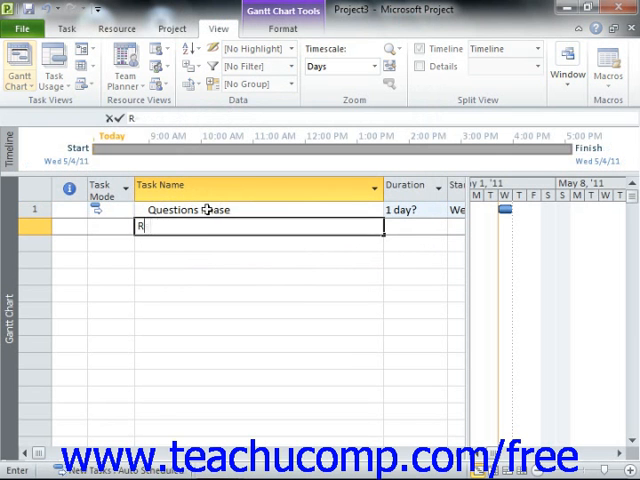
type("Review mater")
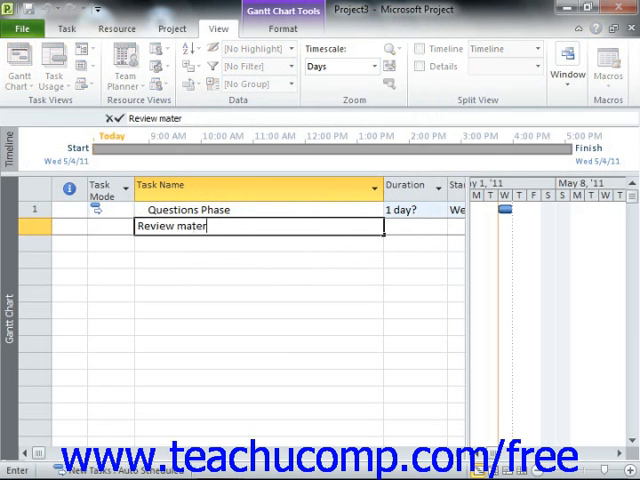
type("ial")
left_click(258, 244)
type("Create")
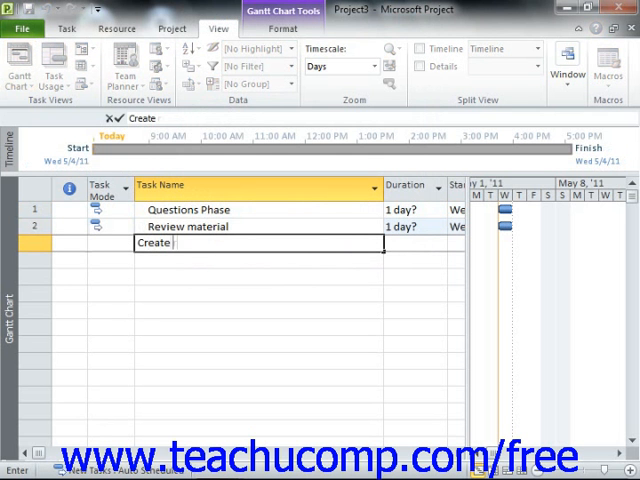
type("reviw")
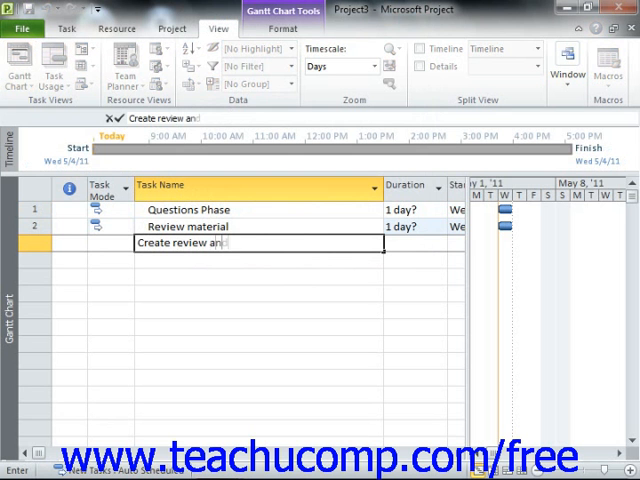
type("feedback")
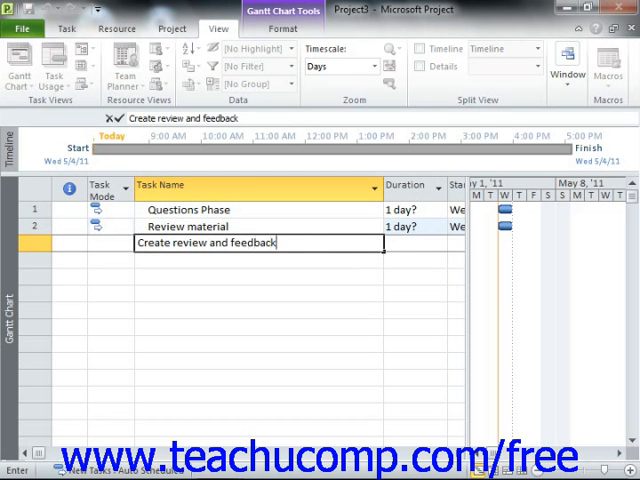
key("Enter")
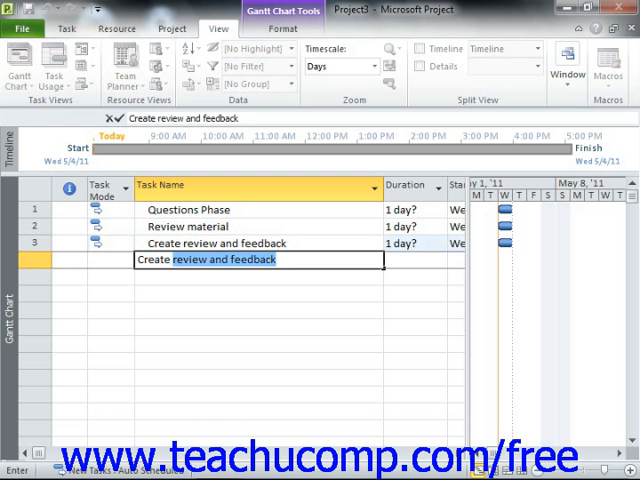
type("Create exam")
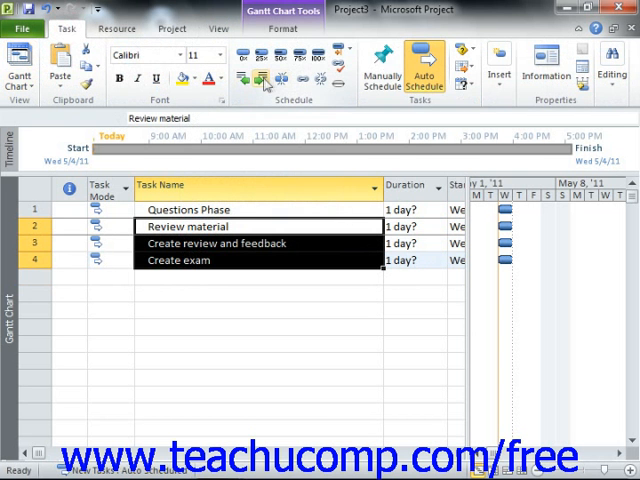
Step: Indent the three tasks as subtasks of Questions Phase
left_click(256, 80)
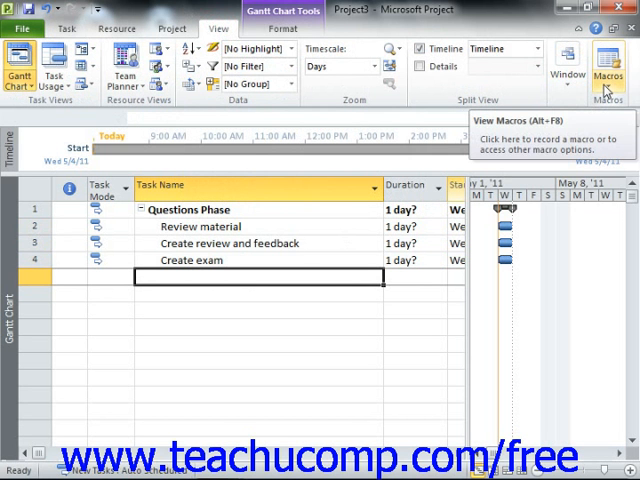
Step: Stop recording the macro and select the empty row below the tasks
left_click(608, 60)
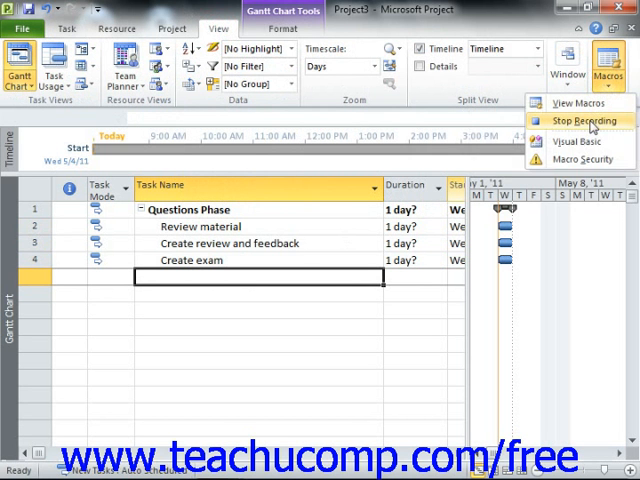
mouse_move(580, 120)
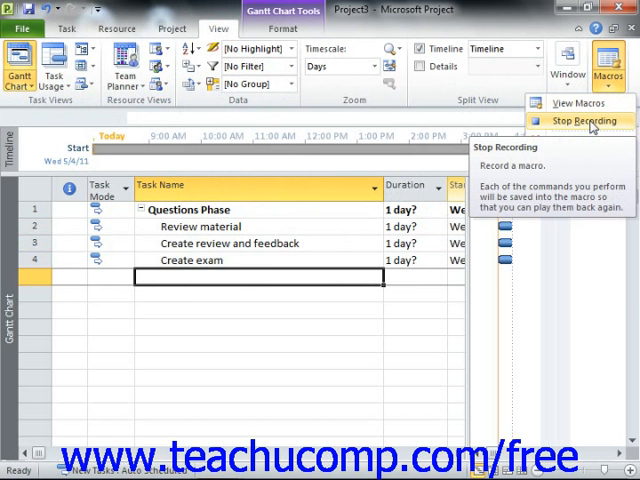
left_click(584, 120)
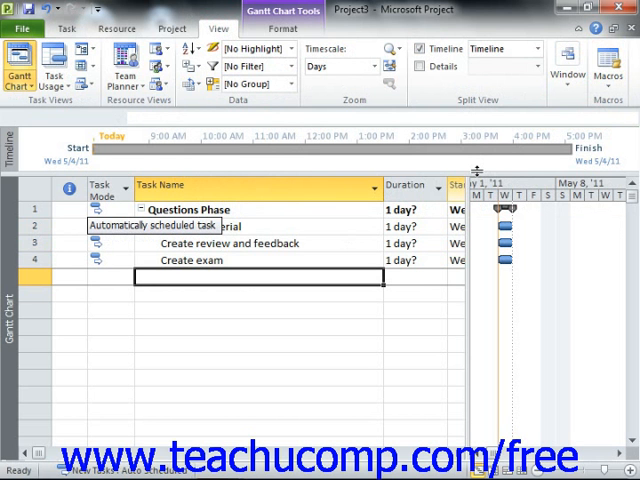
left_click(612, 64)
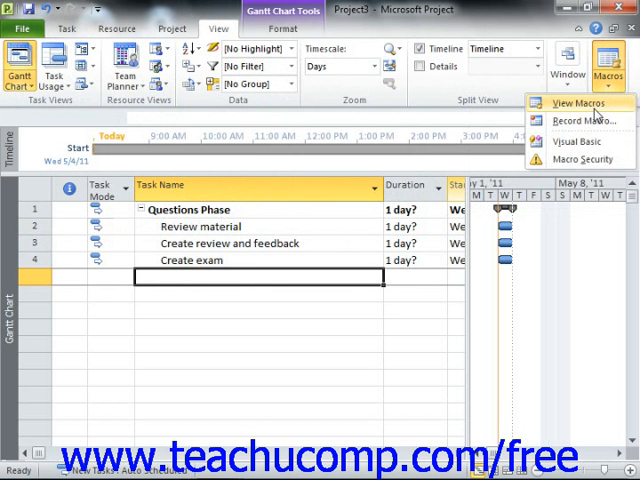
Step: Run the QuestionPhase macro to duplicate the Questions Phase summary and subtasks
left_click(566, 104)
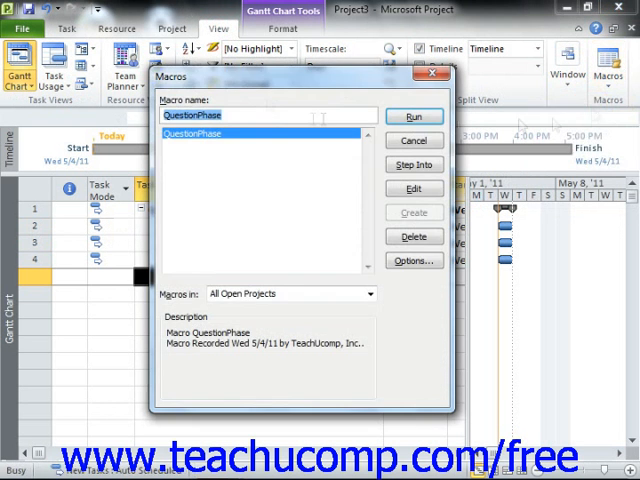
mouse_move(204, 96)
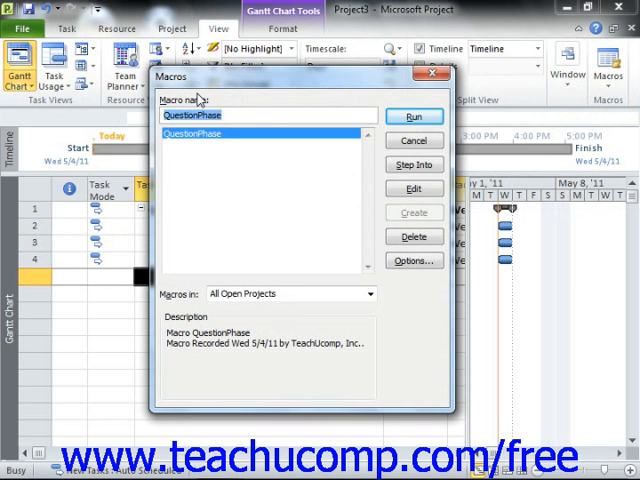
left_click(212, 132)
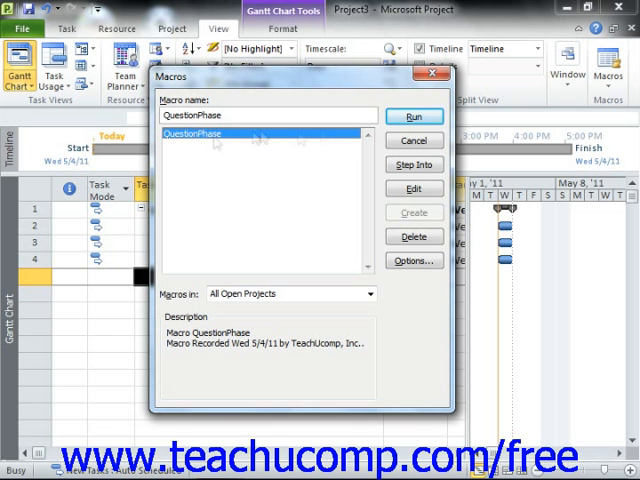
mouse_move(412, 116)
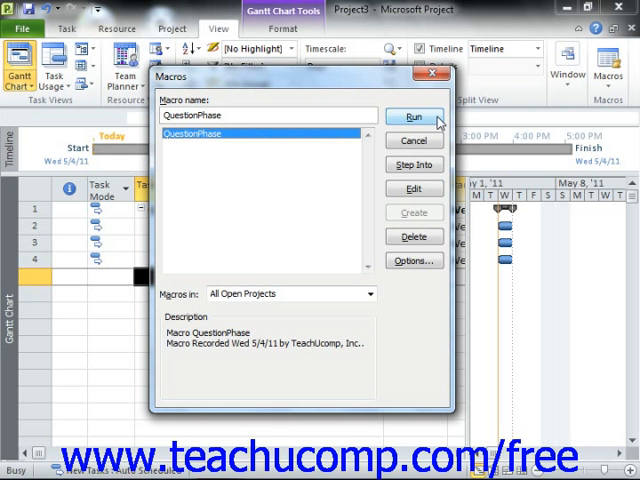
left_click(412, 116)
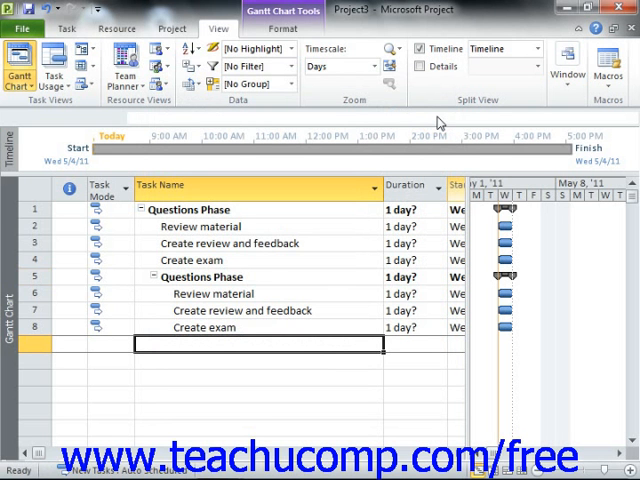
mouse_move(448, 120)
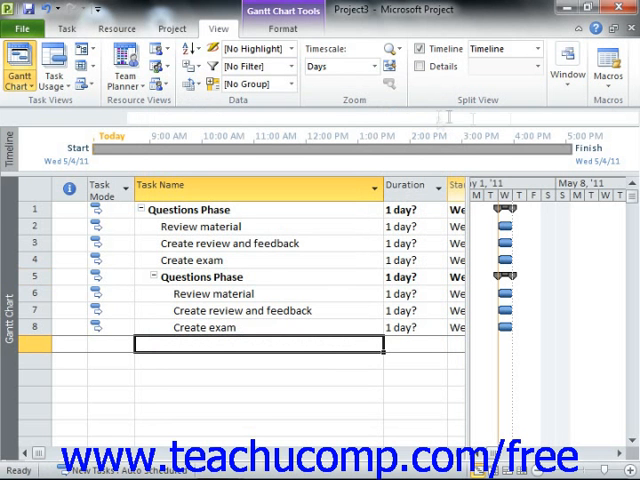
mouse_move(602, 60)
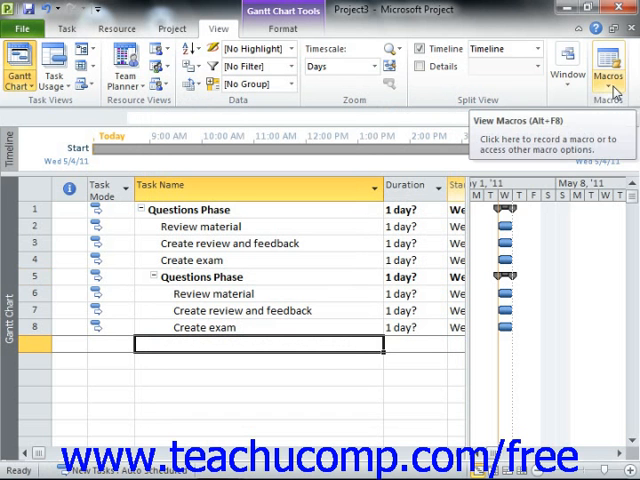
Step: Start deleting the QuestionPhase macro from the Macros list, then decline the confirmation
left_click(608, 72)
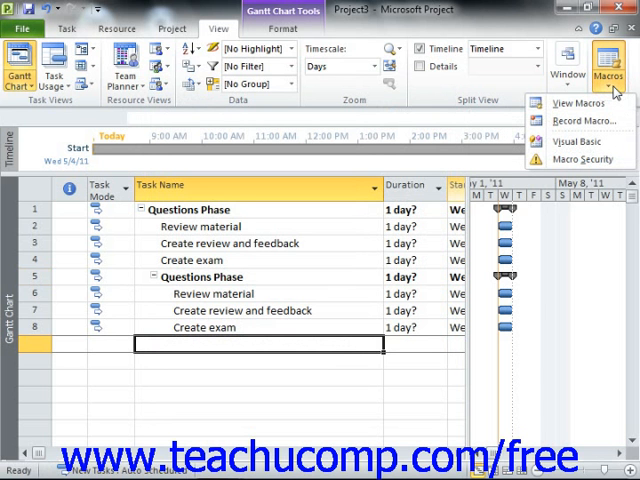
mouse_move(574, 100)
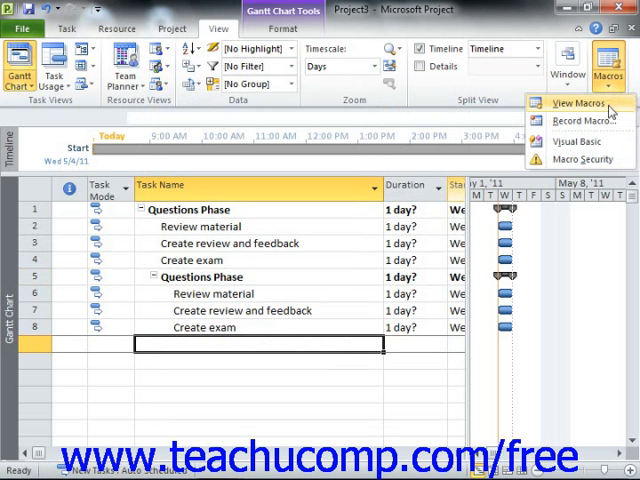
mouse_move(570, 104)
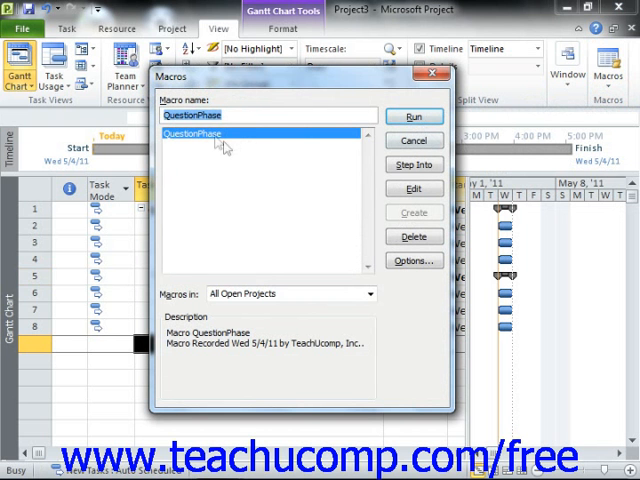
mouse_move(304, 168)
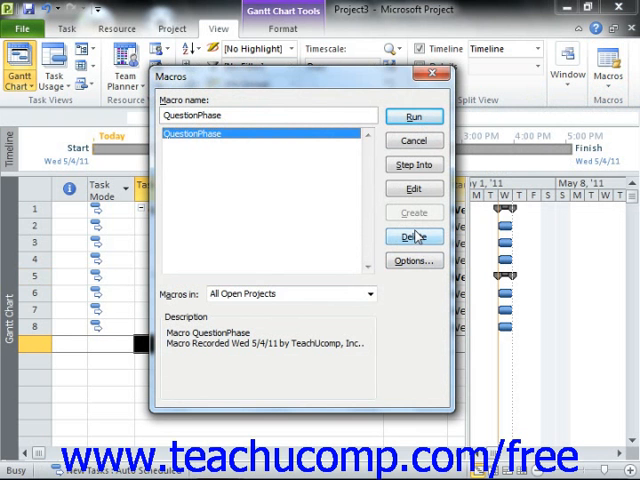
left_click(412, 236)
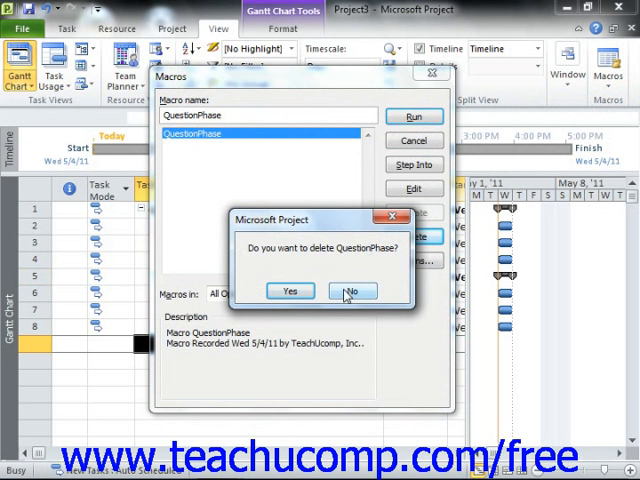
left_click(352, 292)
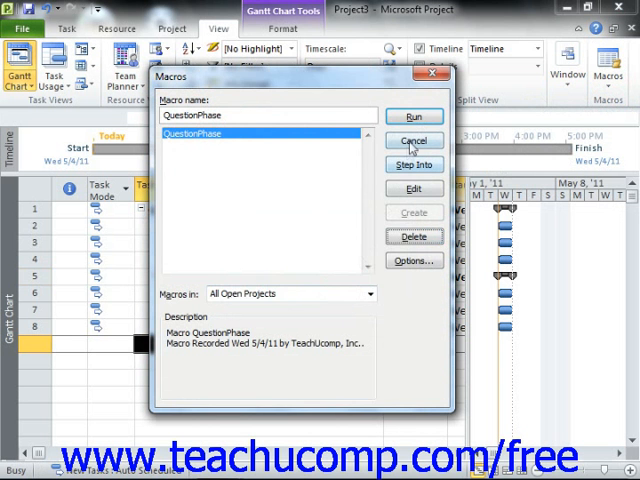